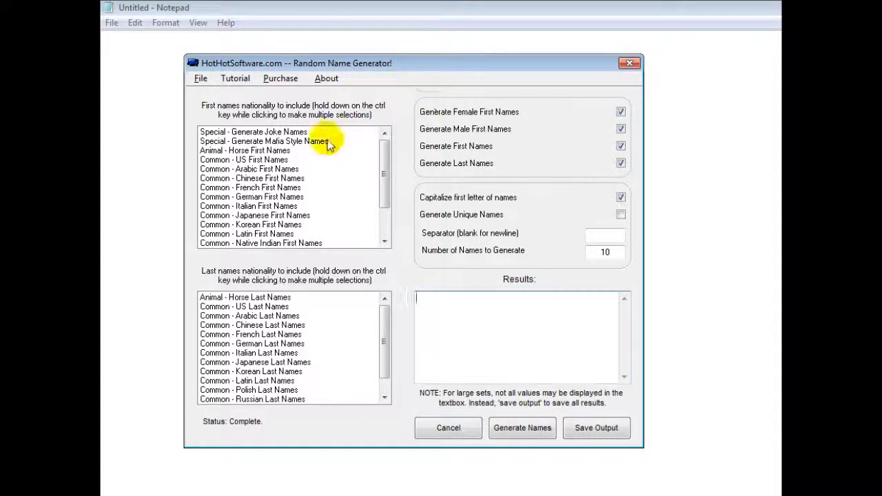
{"action": "mouse_move", "coordinate": [241, 137]}
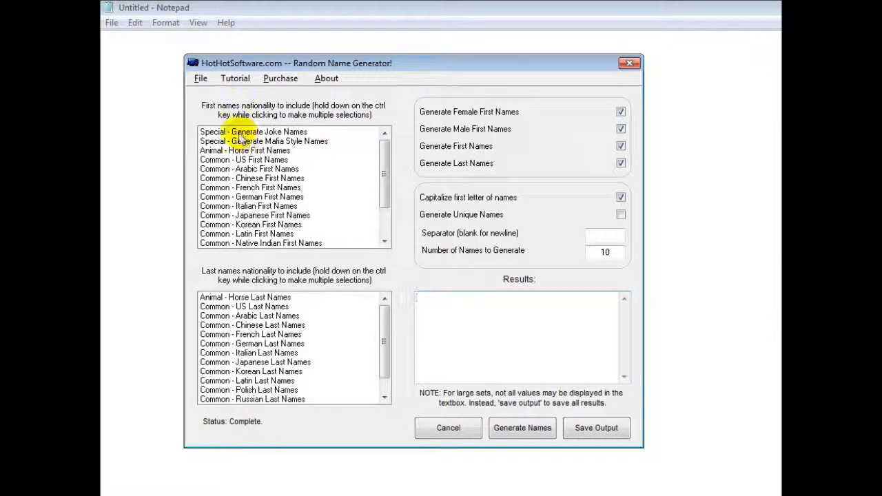
Pick 'Special - Generate Joke Names' and 'Common - German Last Names', then generate ten names.
{"action": "left_click", "coordinate": [252, 132]}
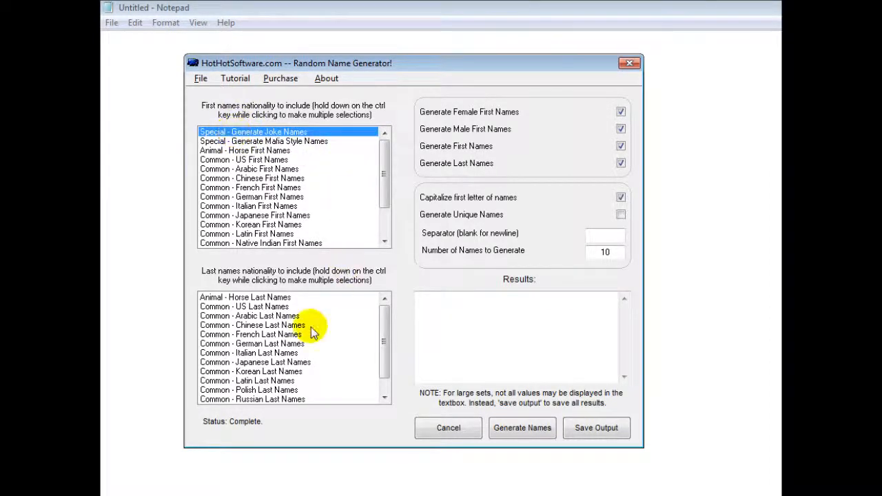
{"action": "left_click", "coordinate": [251, 343]}
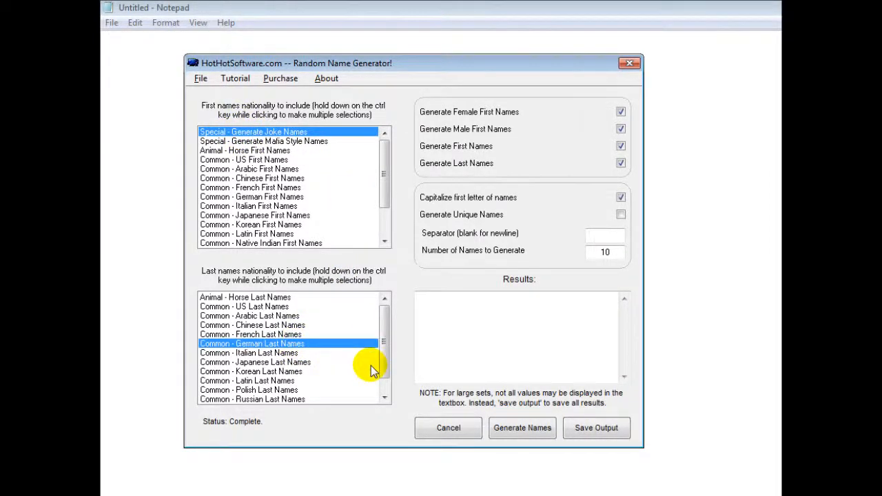
{"action": "left_click", "coordinate": [522, 428]}
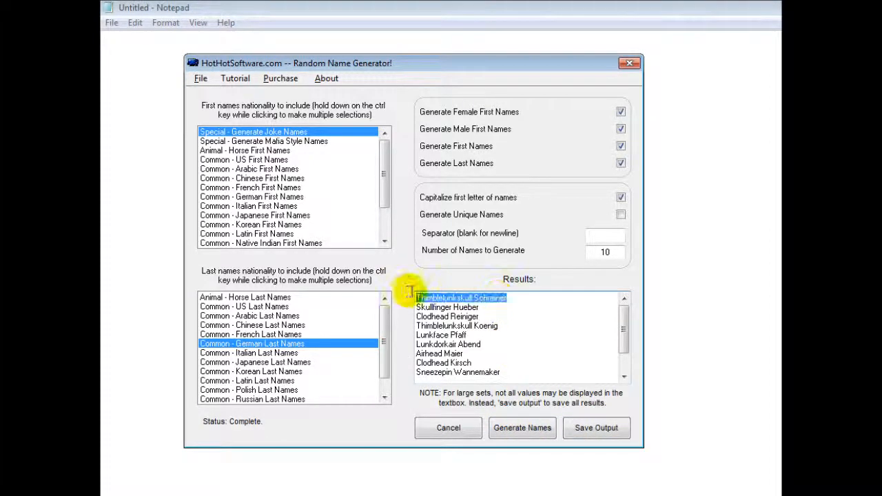
{"action": "mouse_move", "coordinate": [382, 238]}
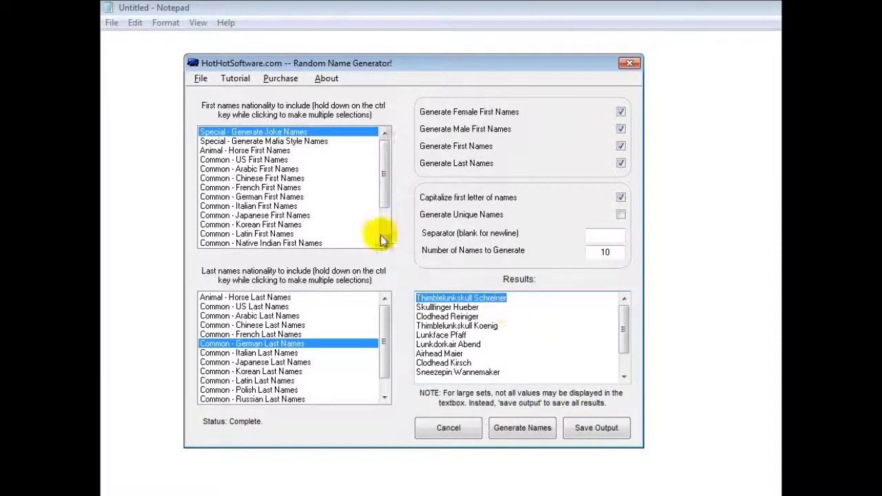
Pick 'Common - US Last Names' and Mafia-style nickname first names, then generate a new batch.
{"action": "left_click", "coordinate": [244, 307]}
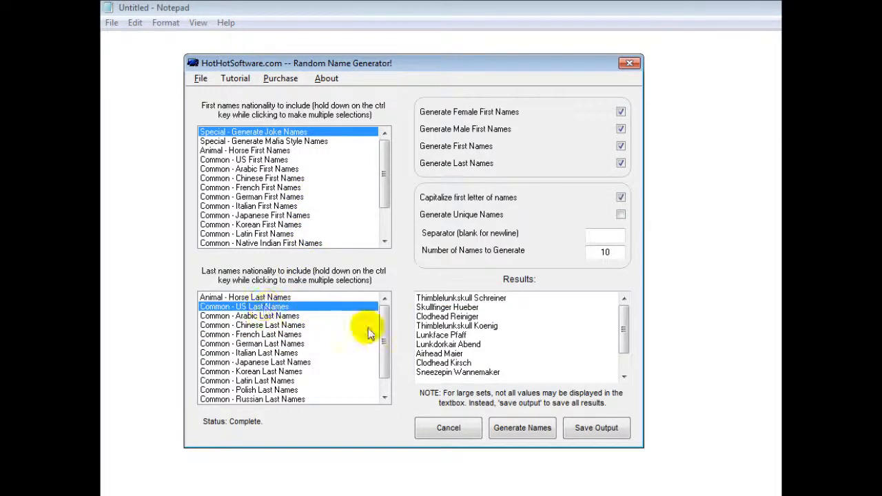
{"action": "left_click", "coordinate": [522, 428]}
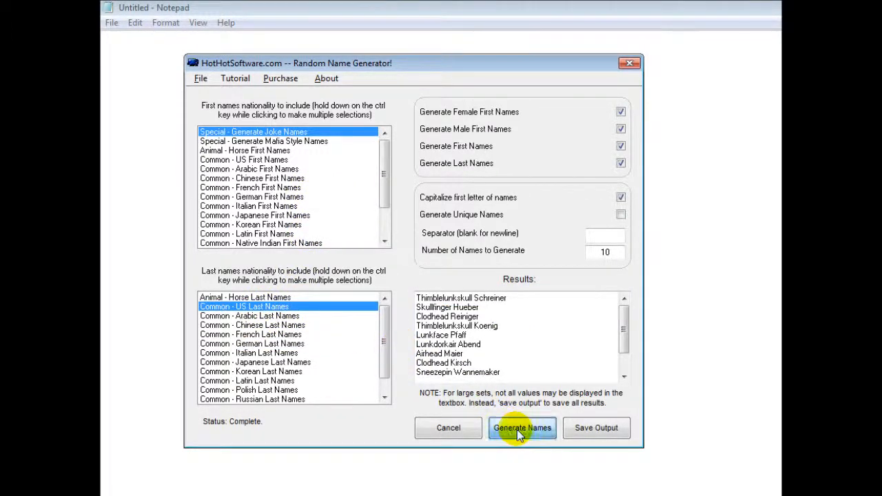
{"action": "left_click", "coordinate": [521, 428]}
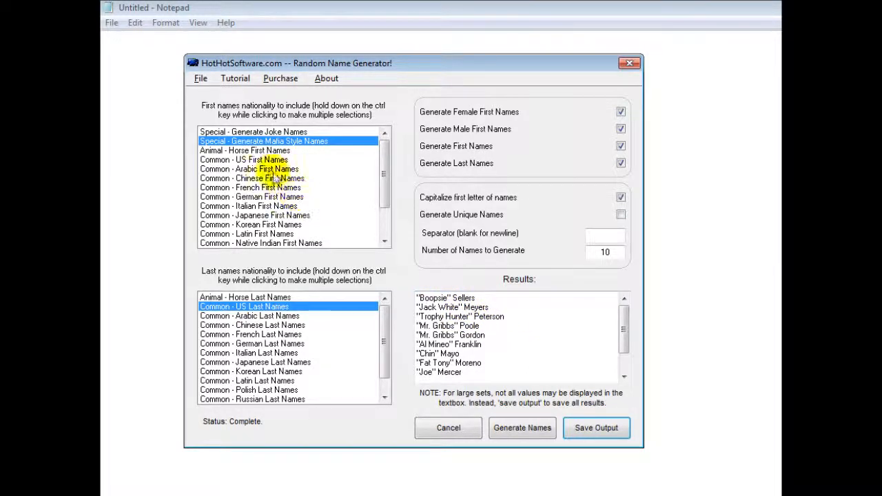
Generate US first names, then generate Chinese first and last names such as Lei Fan.
{"action": "left_click", "coordinate": [243, 159]}
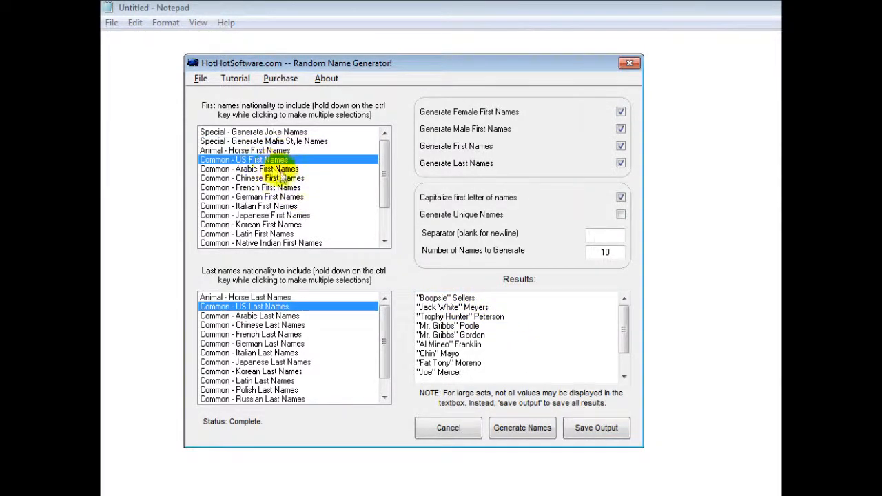
{"action": "left_click", "coordinate": [522, 427]}
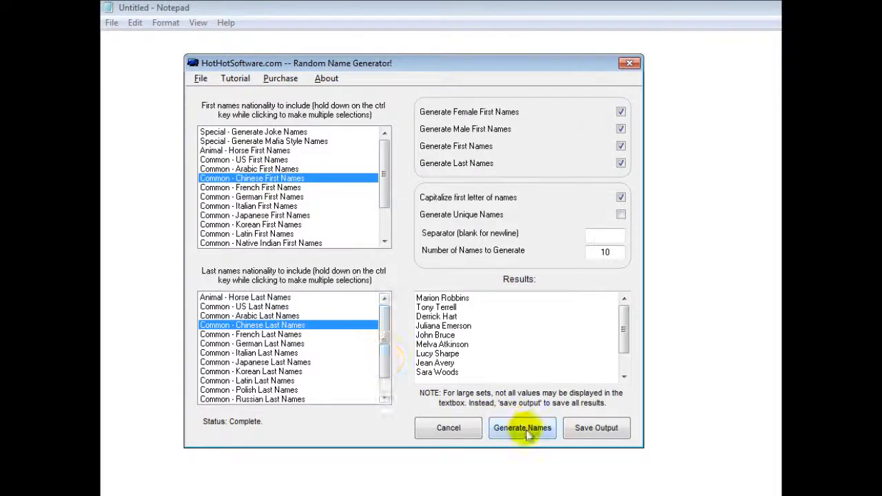
{"action": "left_click", "coordinate": [522, 427]}
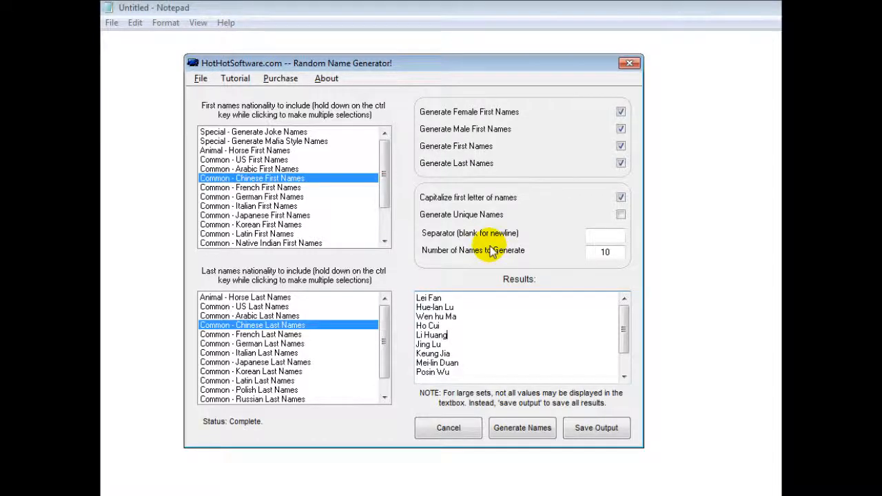
{"action": "mouse_move", "coordinate": [293, 73]}
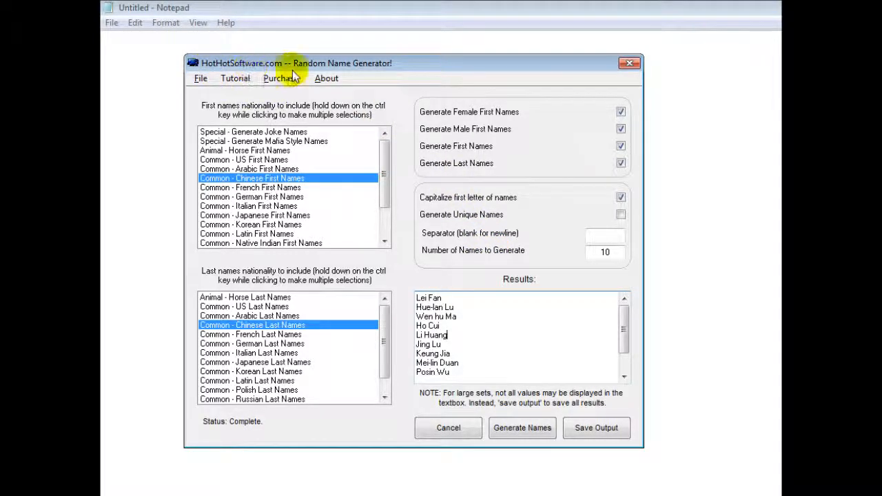
{"action": "mouse_move", "coordinate": [381, 73]}
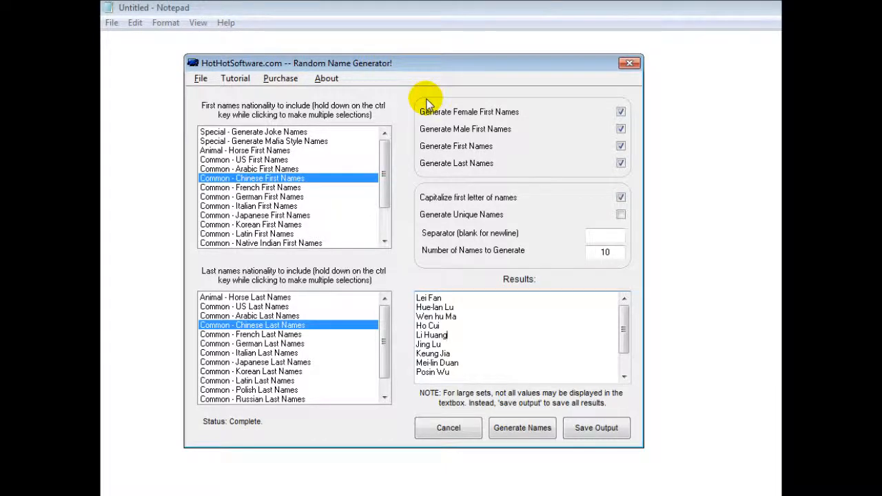
{"action": "mouse_move", "coordinate": [403, 93]}
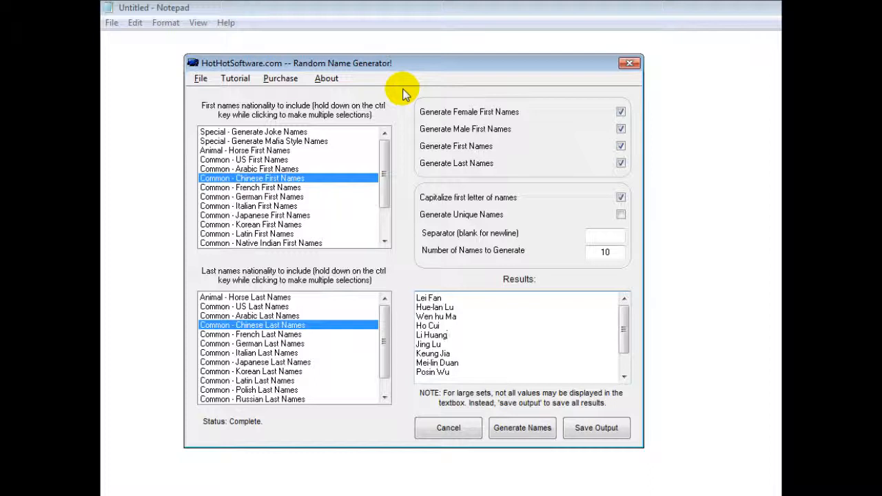
{"action": "mouse_move", "coordinate": [694, 480]}
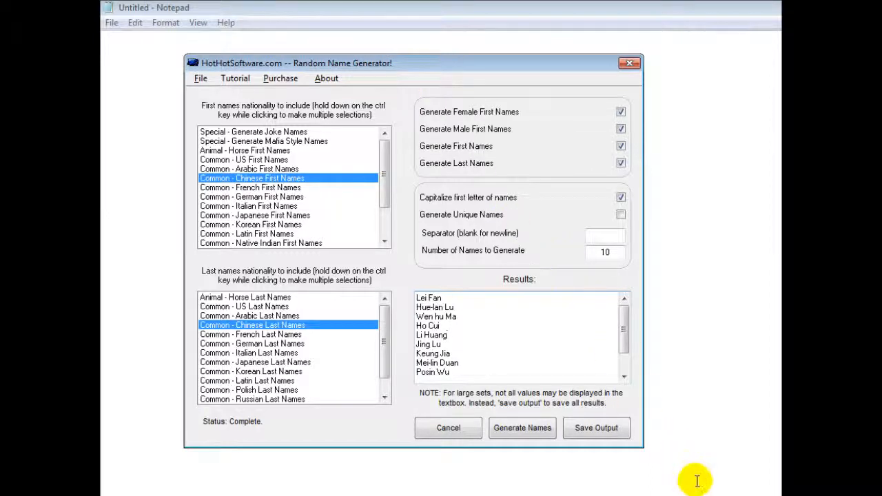